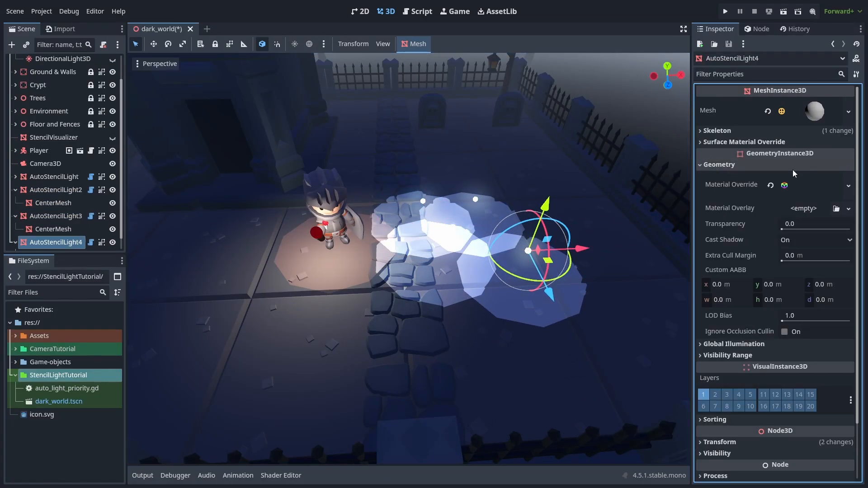
Add a MeshInstance3D with a SphereMesh: radius 2 m, height 4 m, 10 radial segments.
{"action": "left_click", "coordinate": [725, 11]}
{"action": "type", "text": "mesh"}
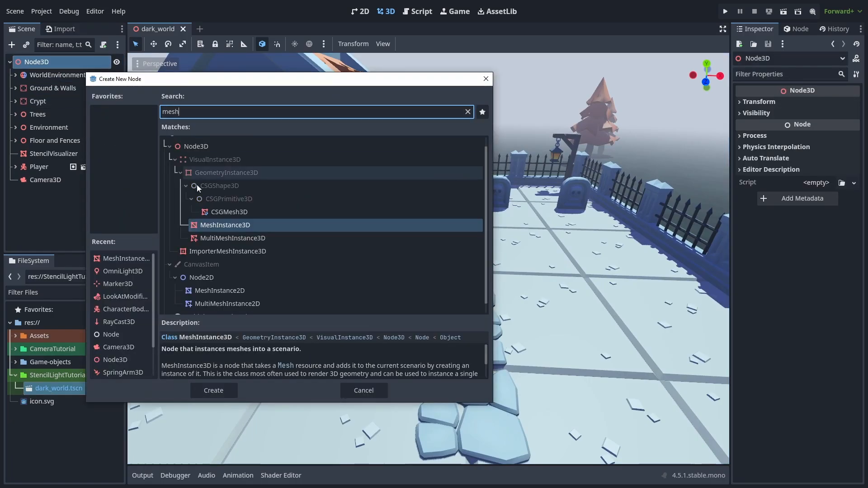
{"action": "left_click", "coordinate": [213, 390]}
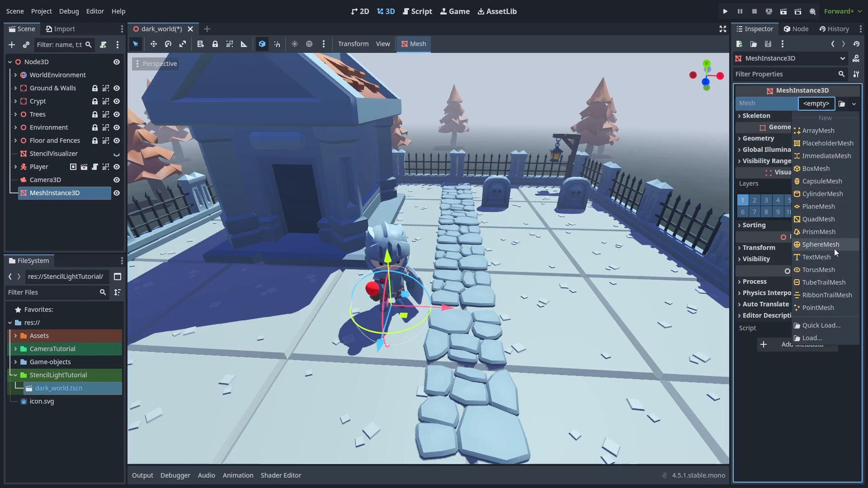
{"action": "left_click", "coordinate": [820, 244]}
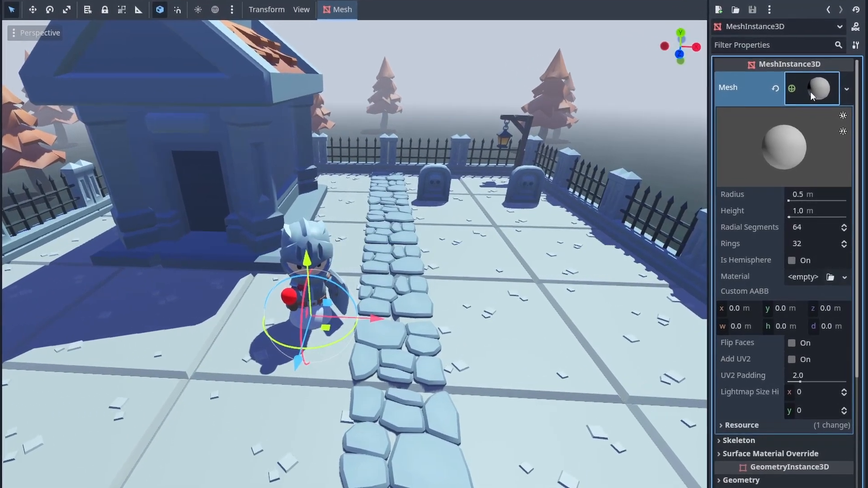
{"action": "left_click", "coordinate": [814, 194]}
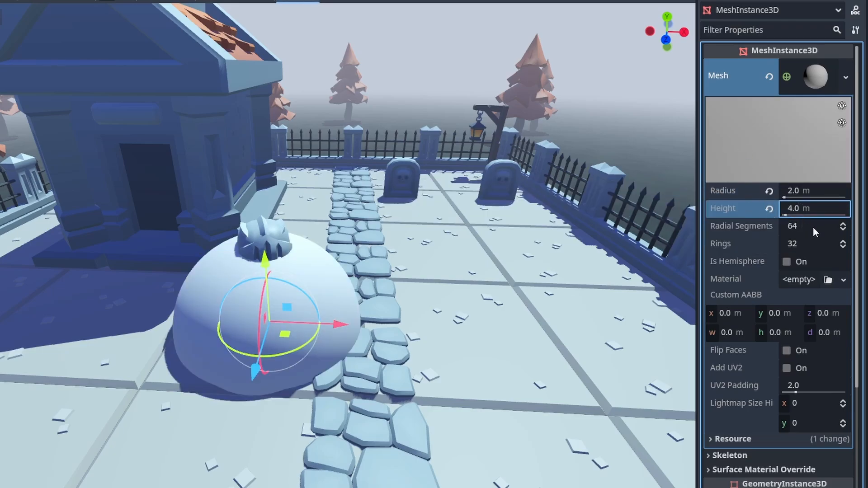
{"action": "type", "text": "10"}
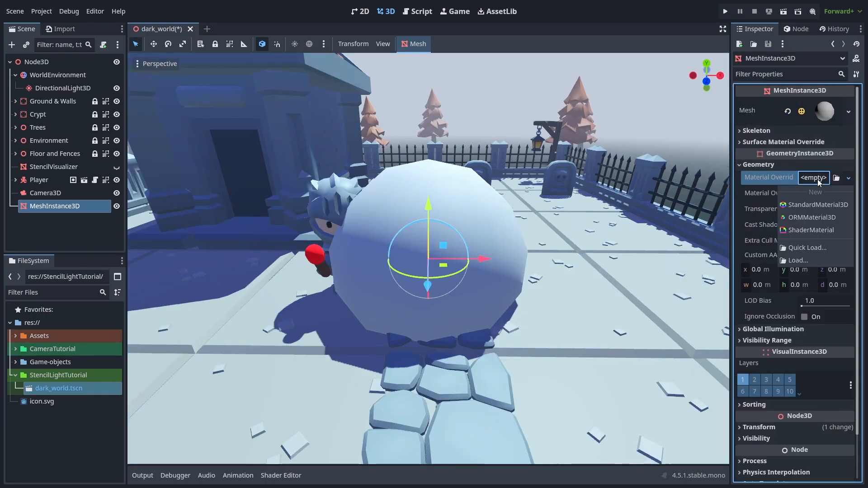
Override the sphere with a new unshaded, transparent StandardMaterial3D whose albedo alpha is 0.
{"action": "left_click", "coordinate": [817, 205]}
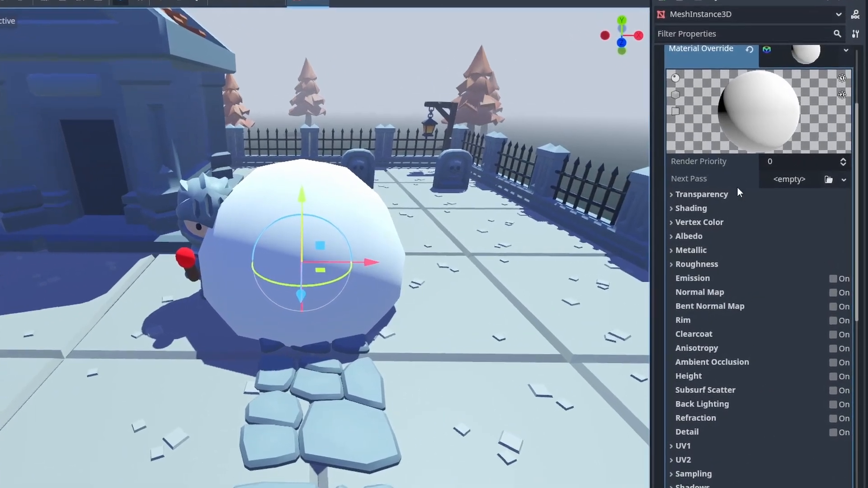
{"action": "left_click", "coordinate": [803, 210]}
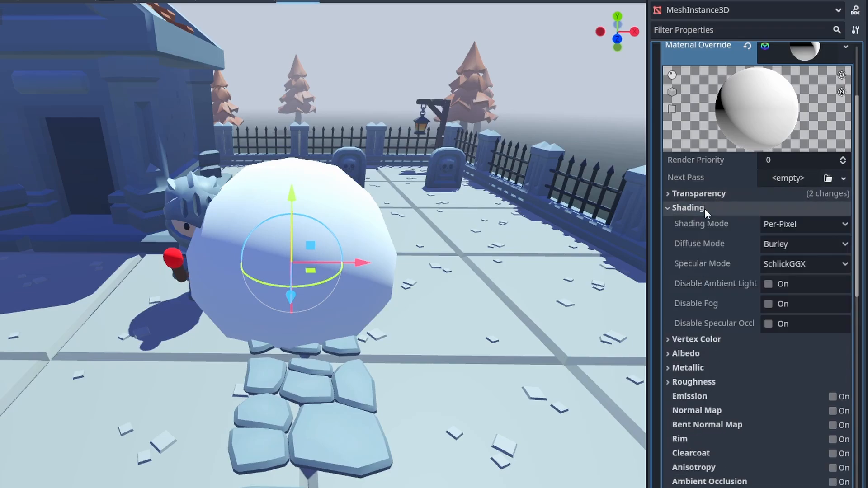
{"action": "left_click", "coordinate": [688, 207]}
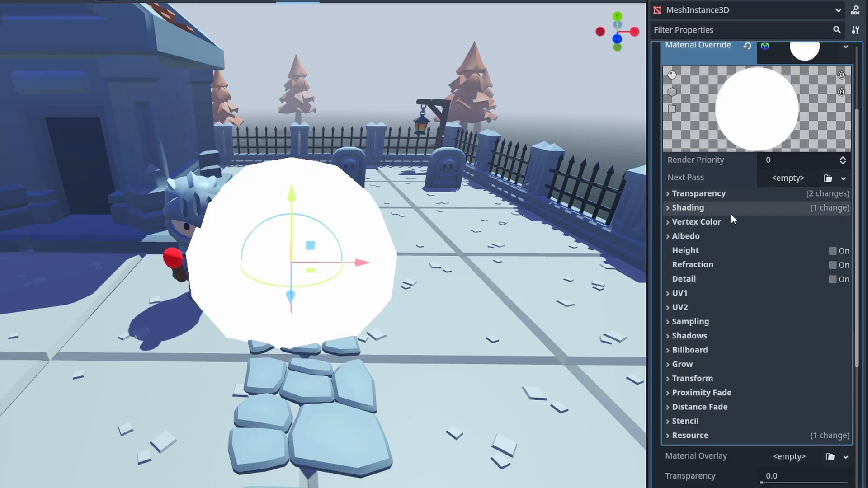
{"action": "left_click", "coordinate": [686, 236]}
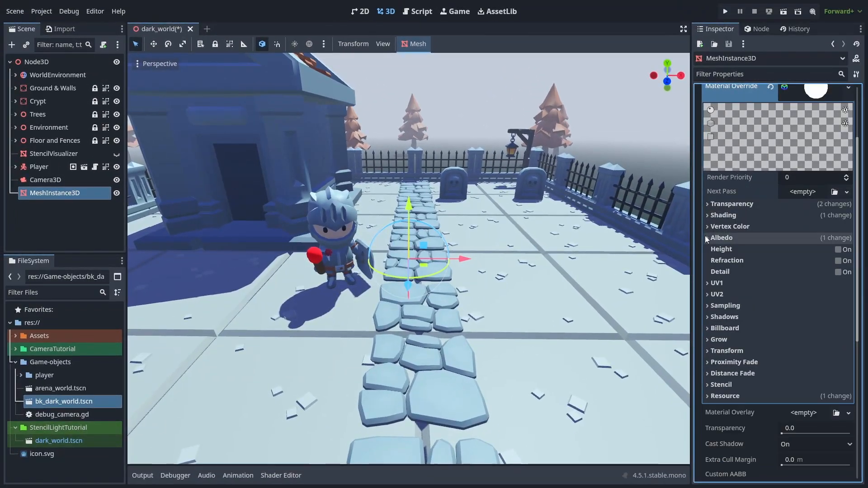
Set the material's stencil mode and toggle the StencilVisualizer overlay to check the mask.
{"action": "left_click", "coordinate": [815, 348]}
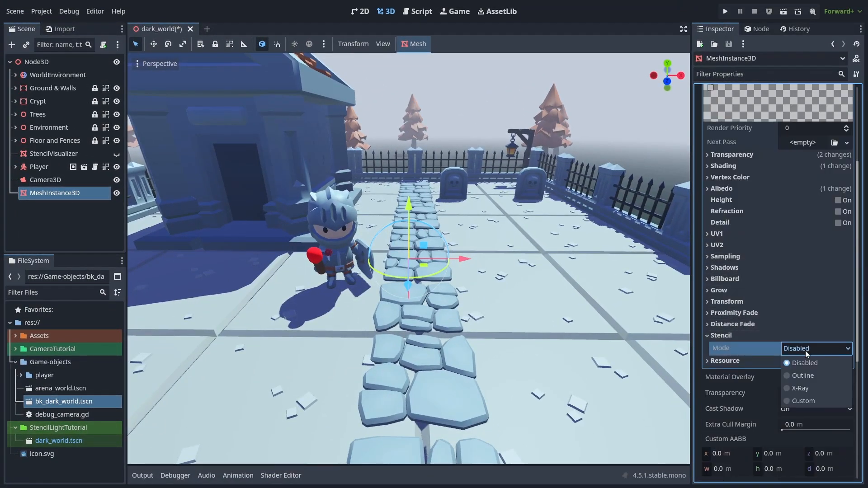
{"action": "left_click", "coordinate": [804, 401]}
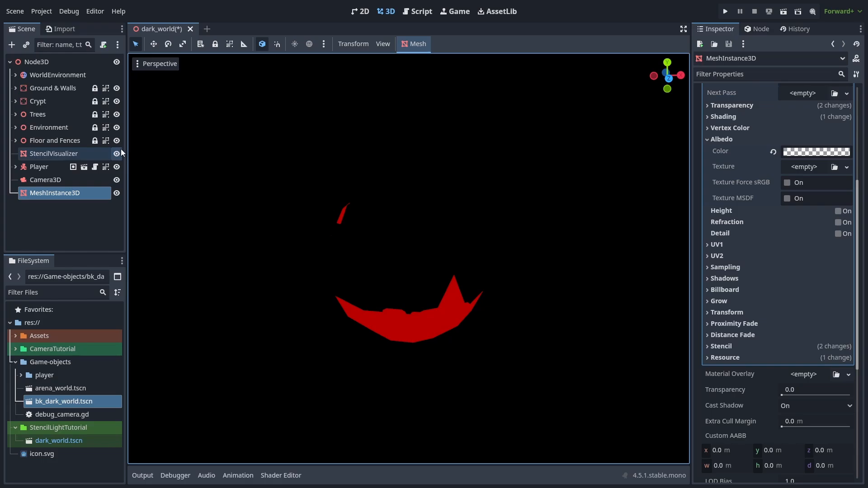
{"action": "left_click", "coordinate": [116, 154]}
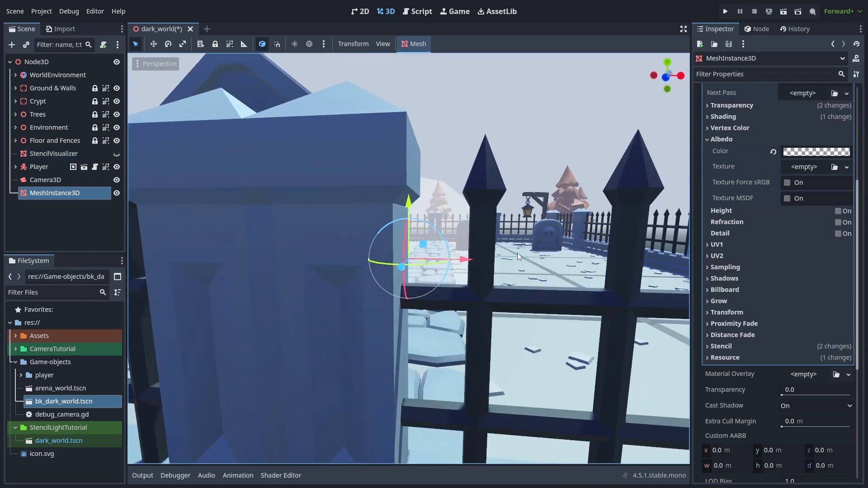
{"action": "left_click", "coordinate": [116, 153]}
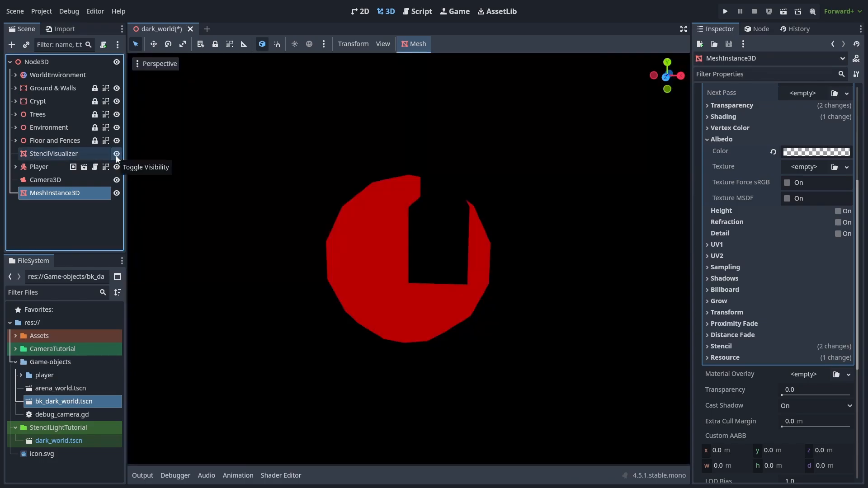
{"action": "left_click", "coordinate": [116, 154]}
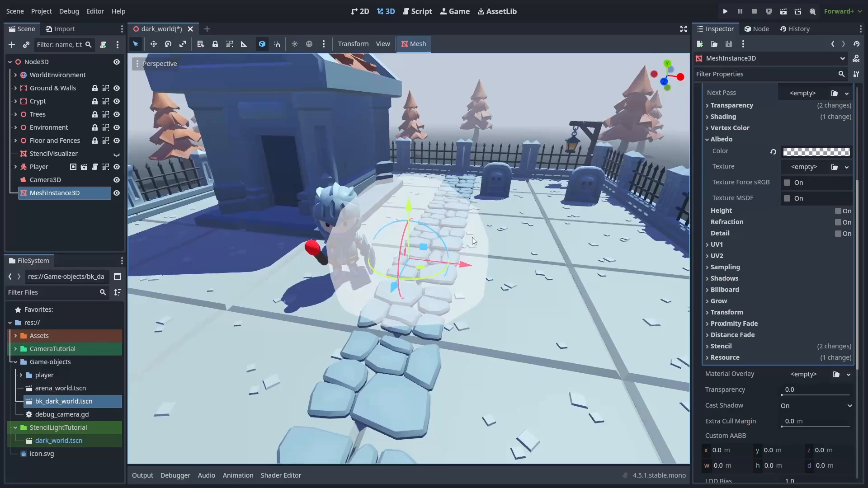
{"action": "left_click", "coordinate": [116, 154]}
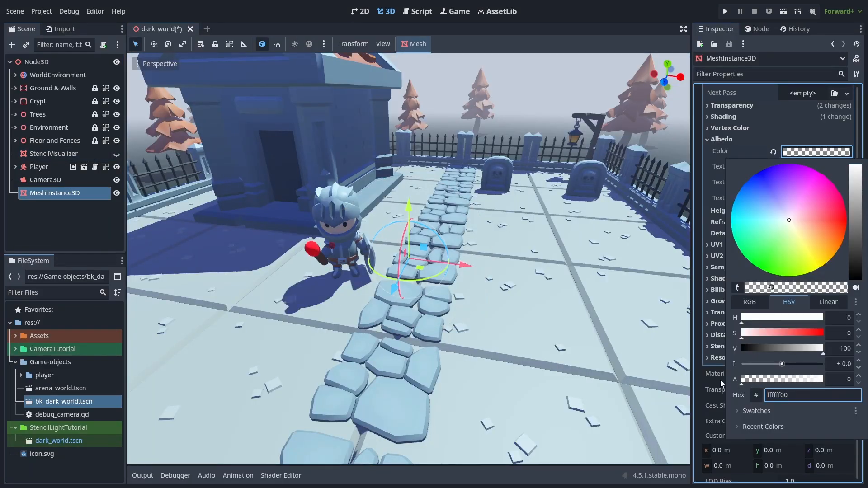
Add a StandardMaterial3D next pass with front culling, unshaded shading and inverted depth test.
{"action": "left_click", "coordinate": [803, 192]}
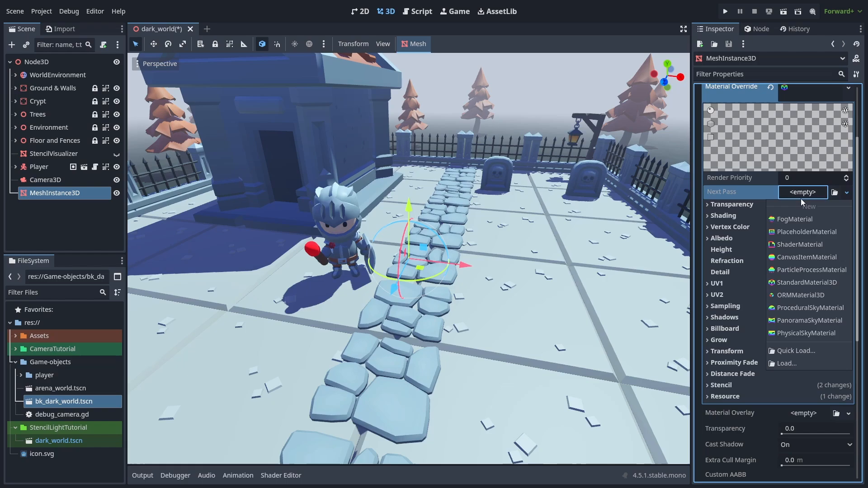
{"action": "left_click", "coordinate": [808, 282]}
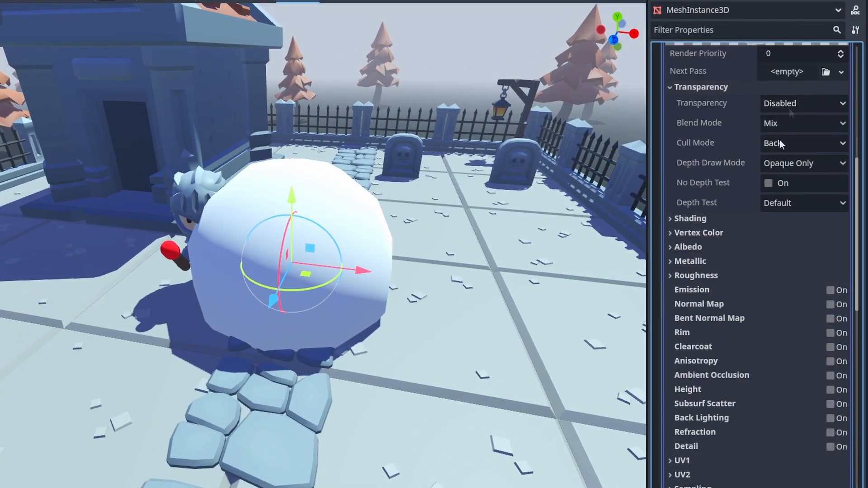
{"action": "left_click", "coordinate": [804, 143]}
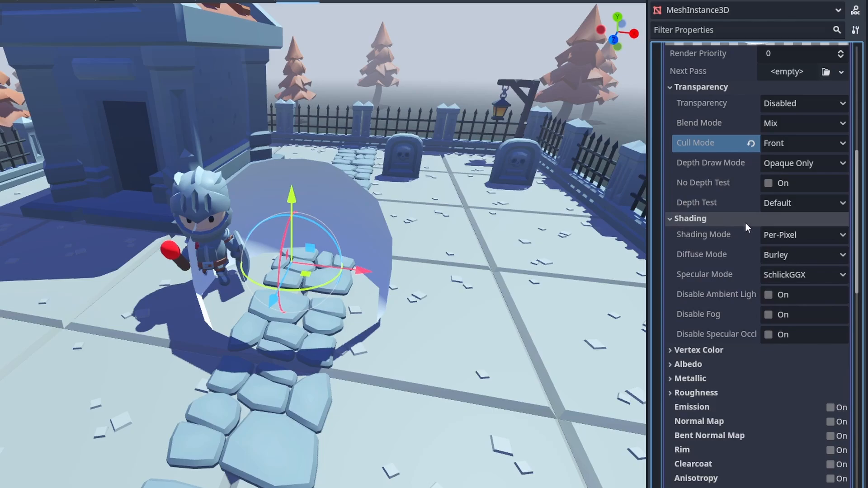
{"action": "left_click", "coordinate": [803, 235]}
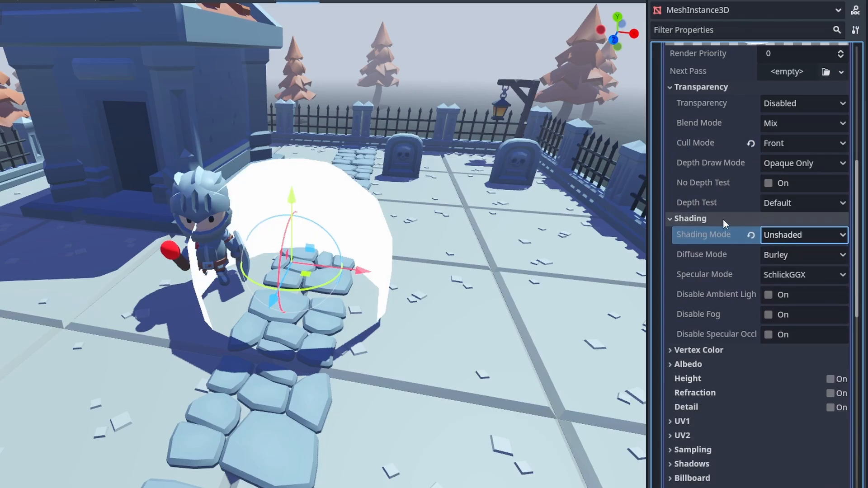
{"action": "left_click", "coordinate": [803, 202]}
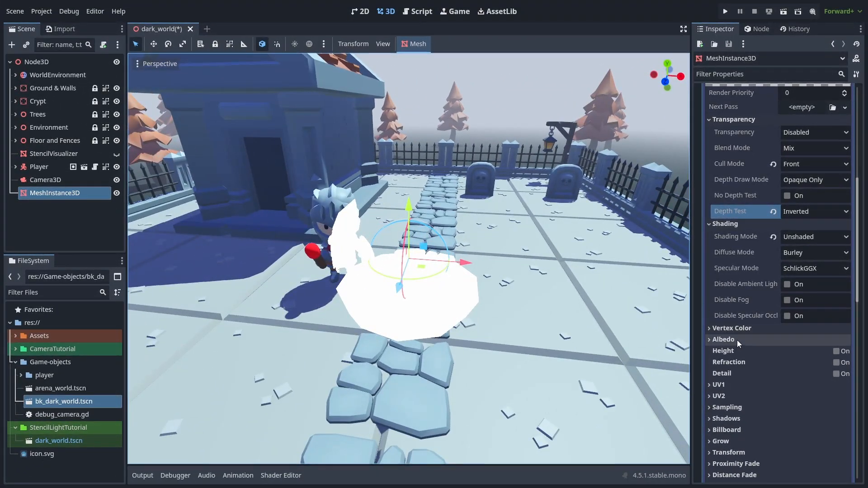
Switch the second pass to Multiply blending with an overbright white albedo, about +1.15.
{"action": "left_click", "coordinate": [723, 339]}
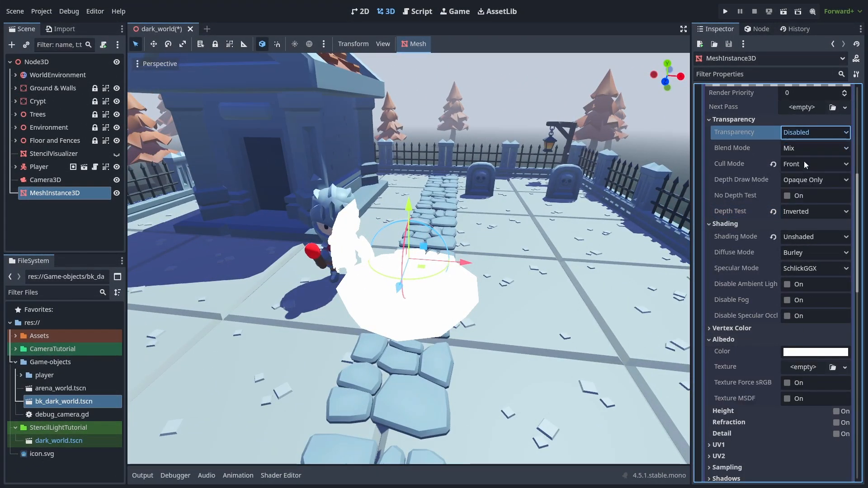
{"action": "left_click", "coordinate": [814, 352]}
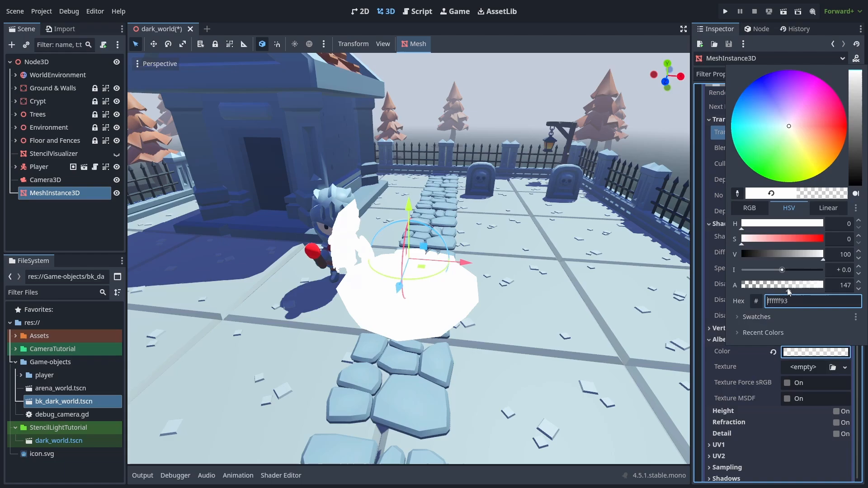
{"action": "left_click_drag", "start_coordinate": [809, 285], "coordinate": [779, 285]}
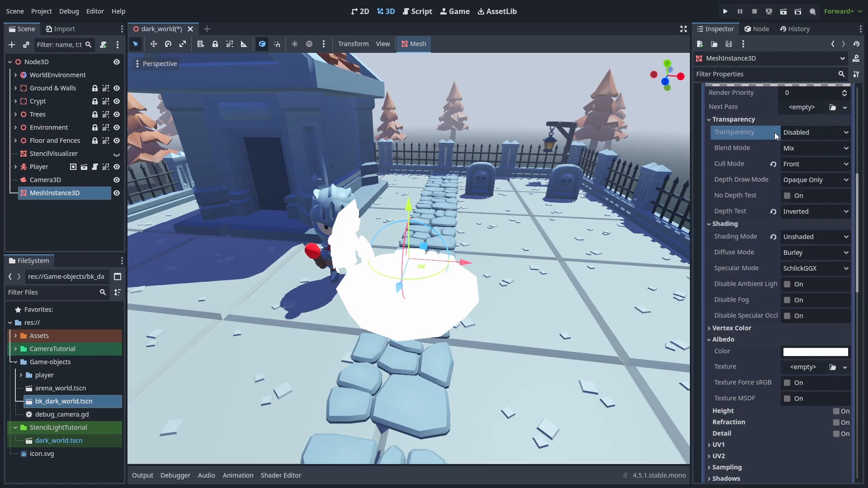
{"action": "left_click", "coordinate": [814, 148]}
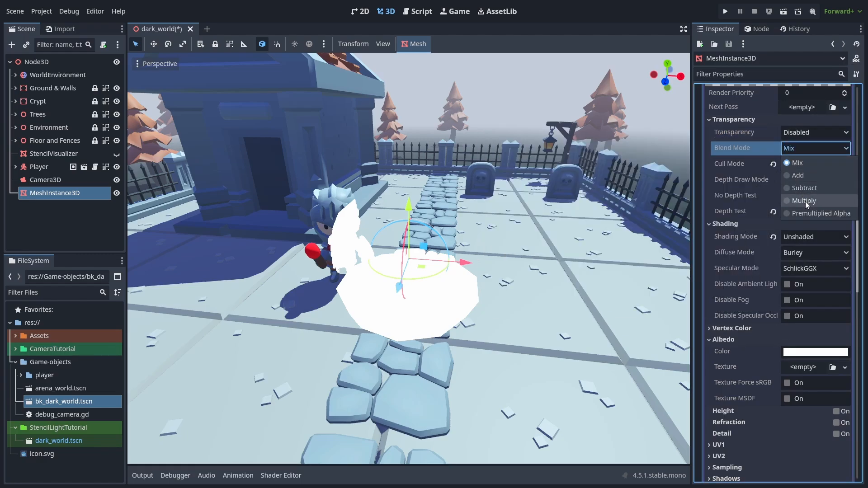
{"action": "left_click", "coordinate": [803, 201]}
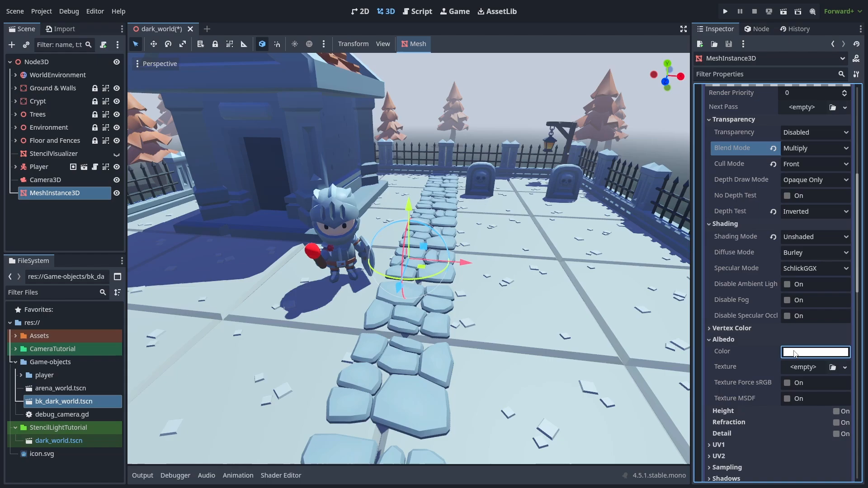
{"action": "left_click", "coordinate": [815, 351]}
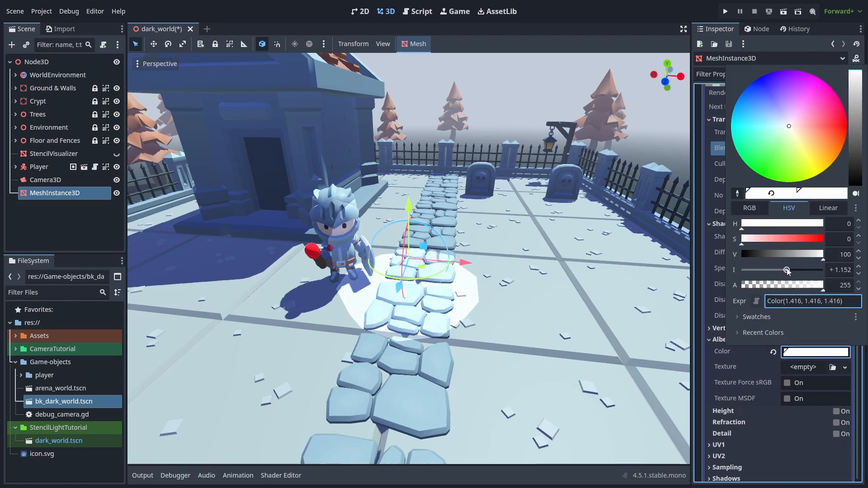
{"action": "left_click", "coordinate": [761, 123]}
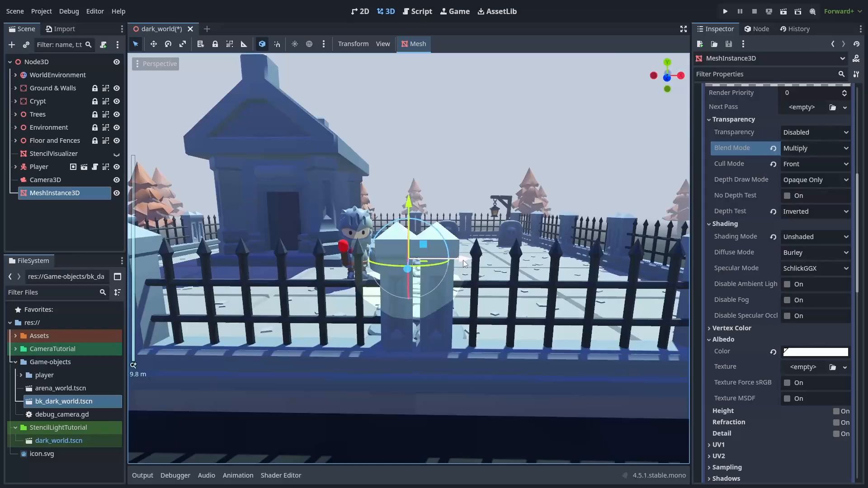
Make the second pass read the stencil, drawing only where it is not equal to 1.
{"action": "left_click_drag", "start_coordinate": [410, 250], "coordinate": [449, 266]}
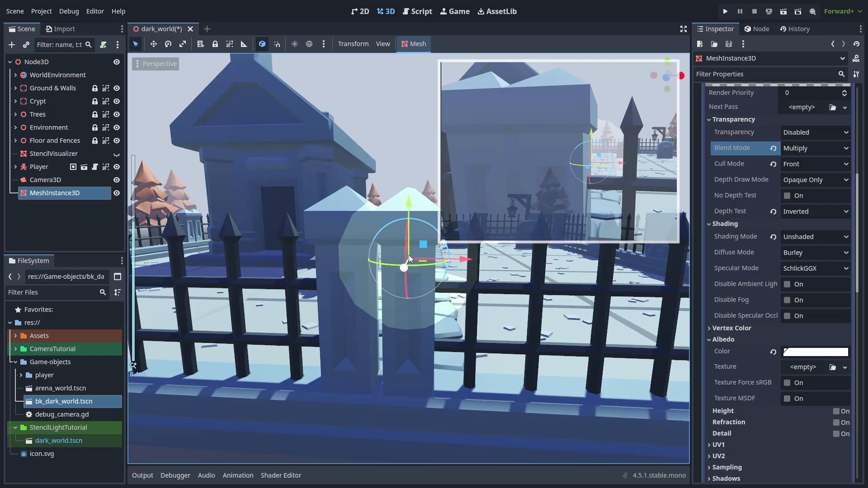
{"action": "left_click", "coordinate": [814, 231]}
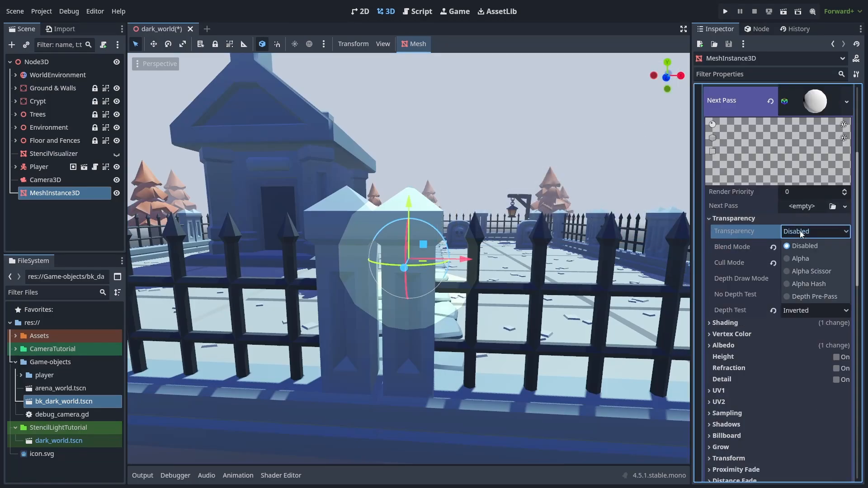
{"action": "left_click", "coordinate": [734, 218]}
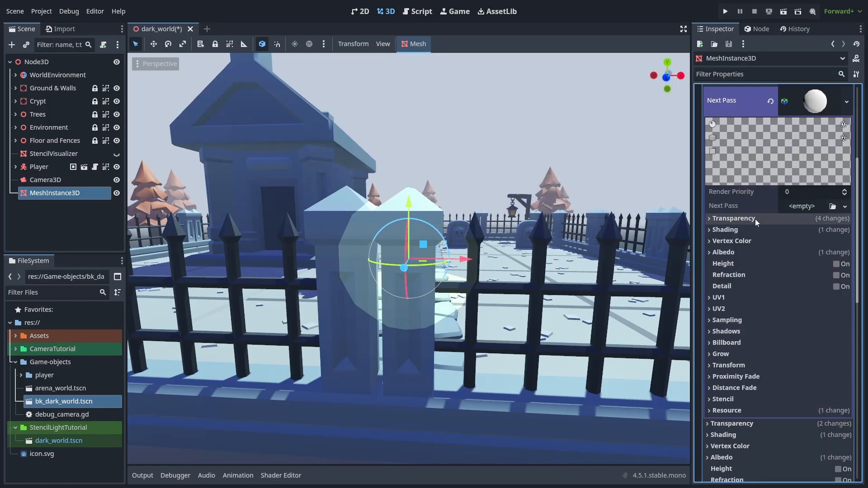
{"action": "left_click", "coordinate": [722, 398]}
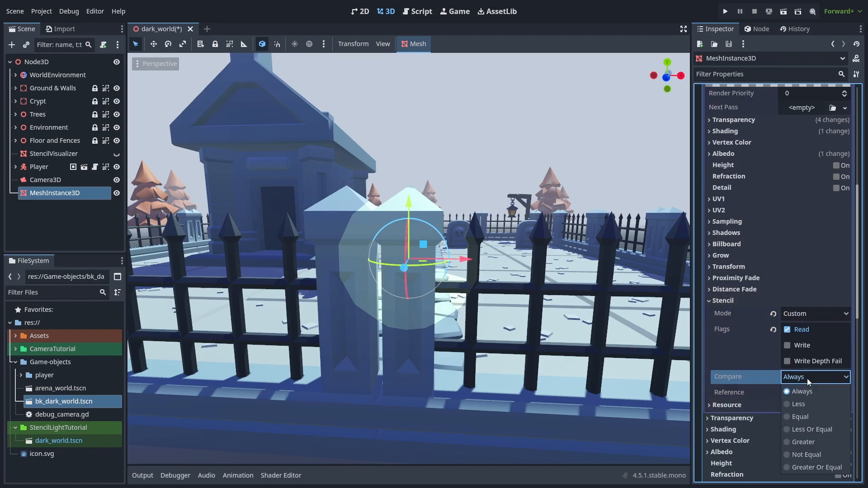
{"action": "left_click", "coordinate": [806, 455]}
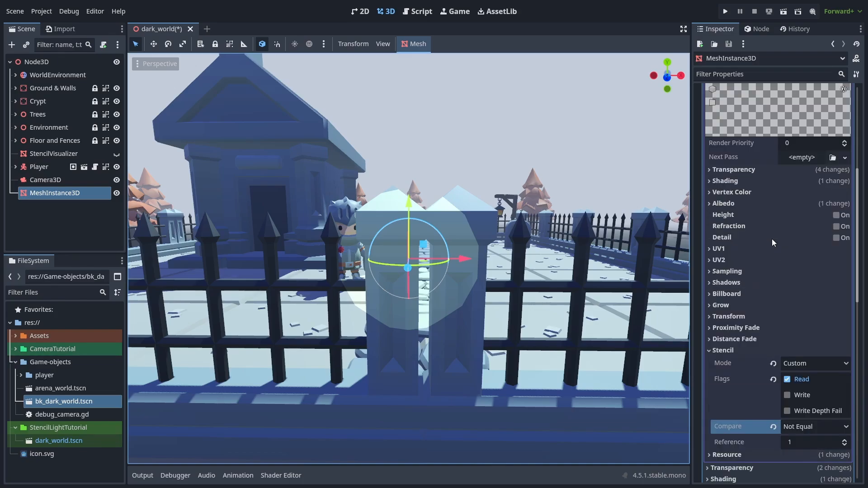
Raise the light mesh's render priority to 2 and view the lit patch on the path.
{"action": "left_click", "coordinate": [844, 140]}
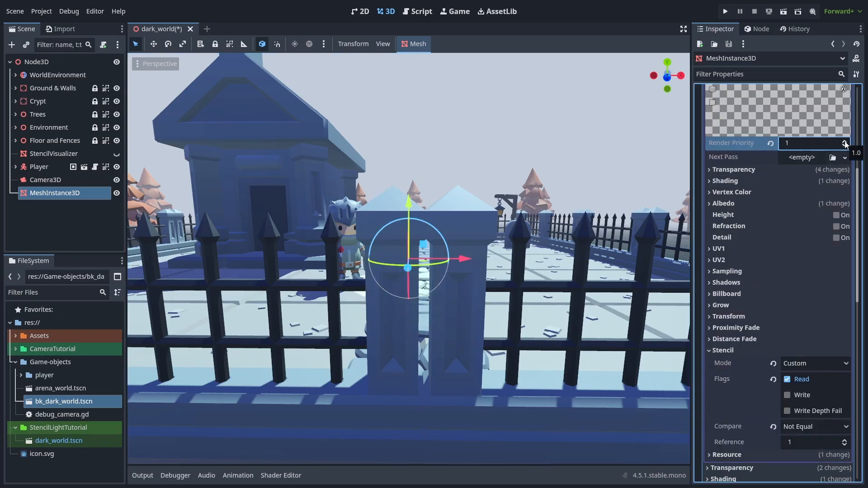
{"action": "left_click", "coordinate": [844, 140]}
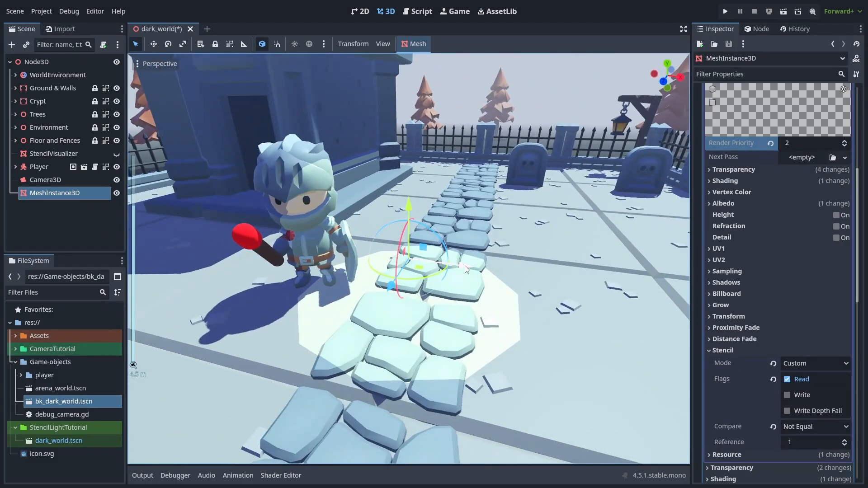
{"action": "left_click_drag", "start_coordinate": [421, 255], "coordinate": [377, 266]}
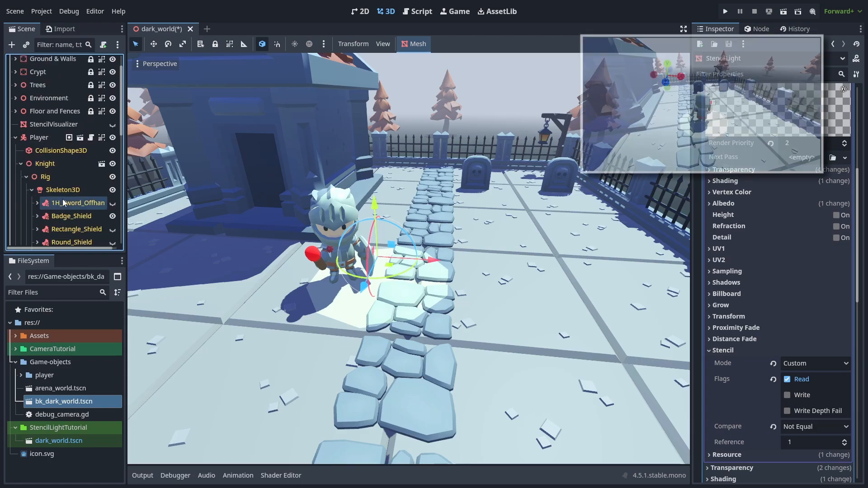
Select StencilLight under the knight's 1H_Sword torchwood torch in the Scene dock.
{"action": "scroll", "scroll_direction": "down", "scroll_amount": 3}
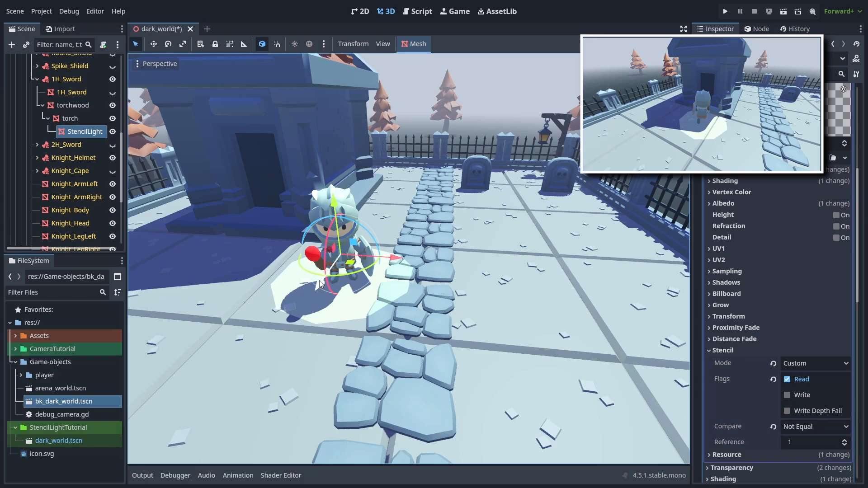
{"action": "left_click", "coordinate": [57, 75]}
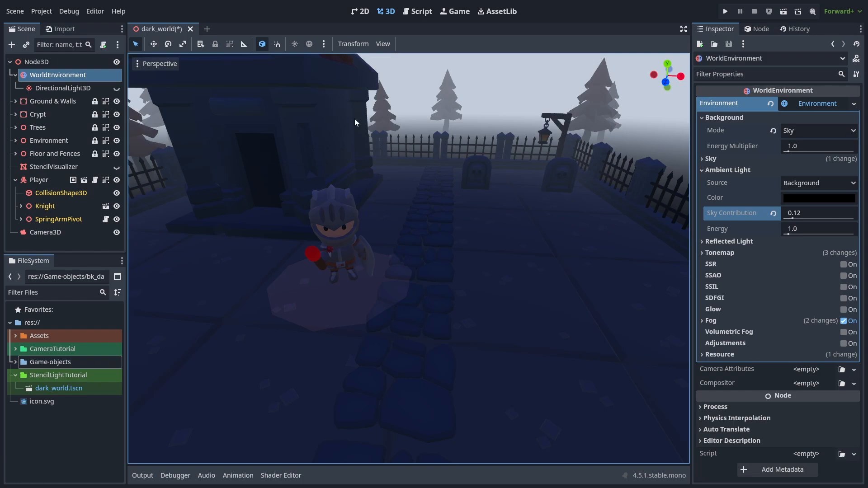
Turn DirectionalLight3D's visibility on to compare, then off again.
{"action": "left_click", "coordinate": [62, 88]}
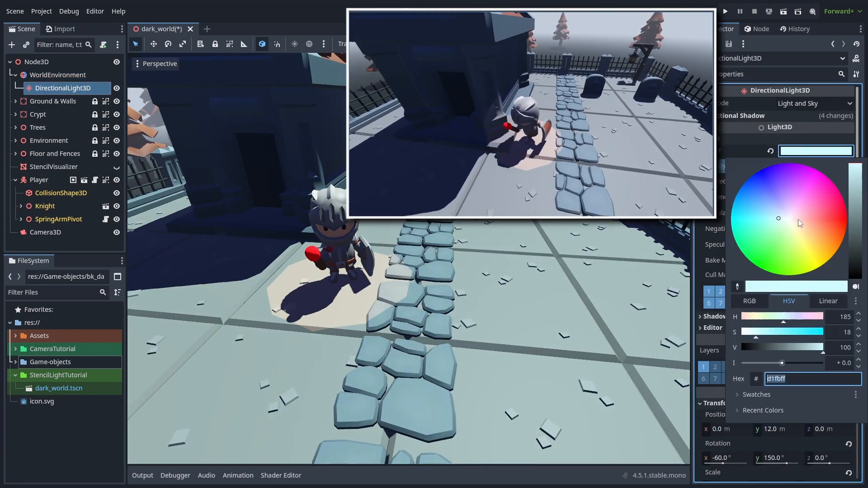
{"action": "left_click", "coordinate": [725, 11]}
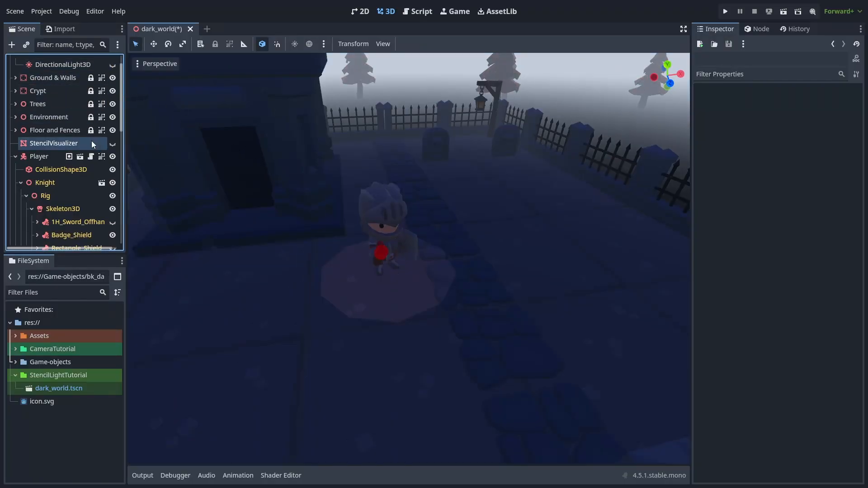
Add an OmniLight3D under the torch's StencilLight and set its energy to 0.405.
{"action": "type", "text": "light"}
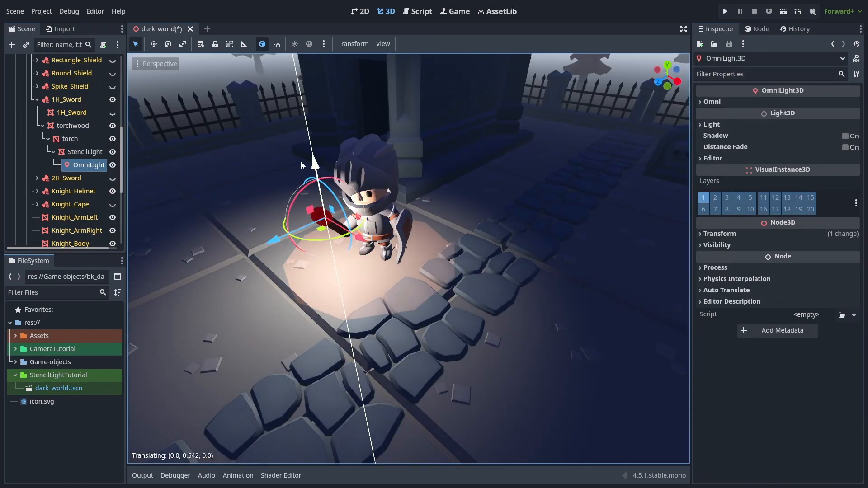
{"action": "left_click", "coordinate": [712, 124]}
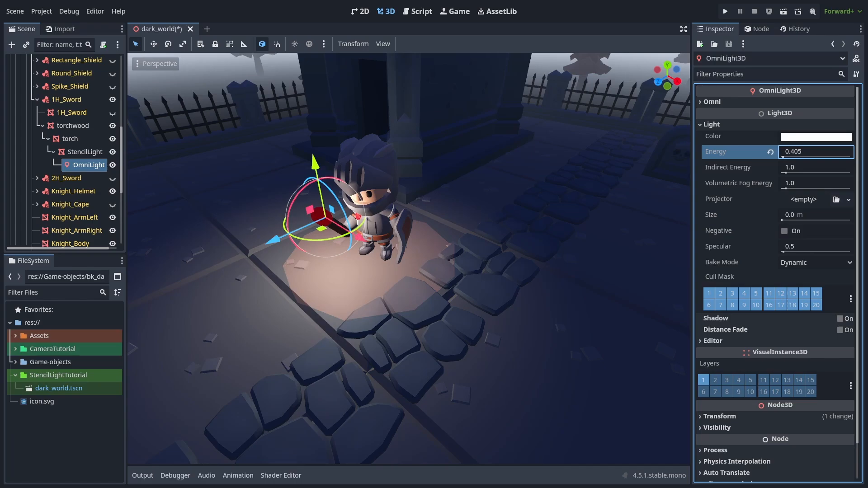
{"action": "left_click", "coordinate": [725, 11]}
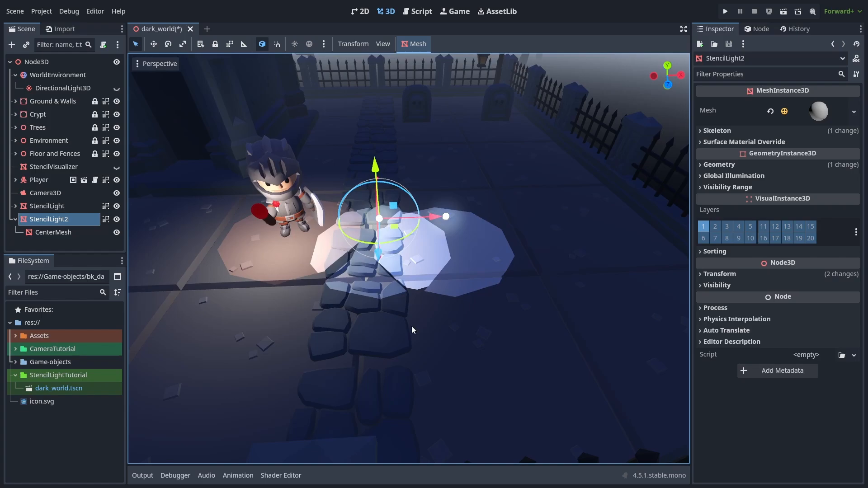
Select the original StencilLight, with the duplicate StencilLight2 placed beside it on the path.
{"action": "left_click", "coordinate": [116, 167]}
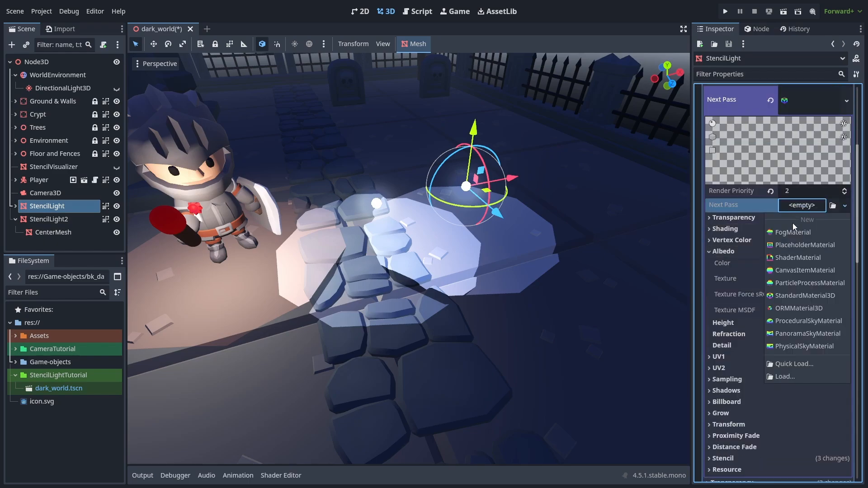
Add a third StandardMaterial3D pass to StencilLight with render priority 3 and transparent albedo.
{"action": "left_click", "coordinate": [802, 295]}
{"action": "type", "text": "3"}
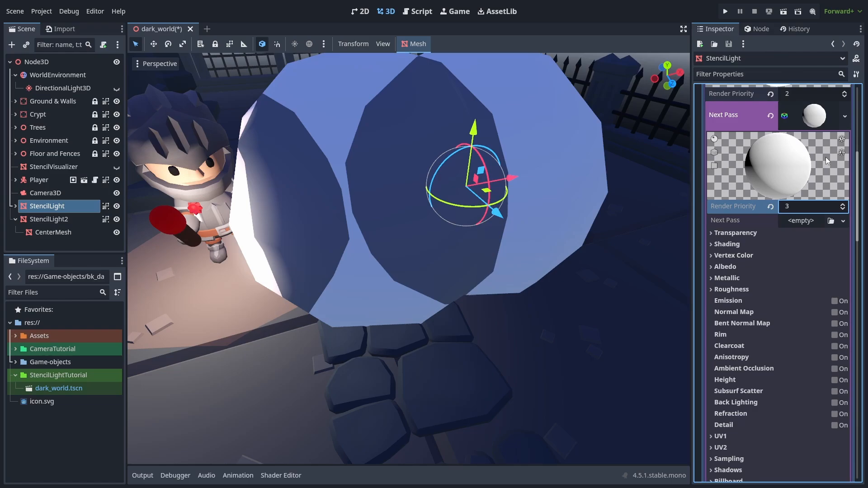
{"action": "left_click", "coordinate": [725, 233]}
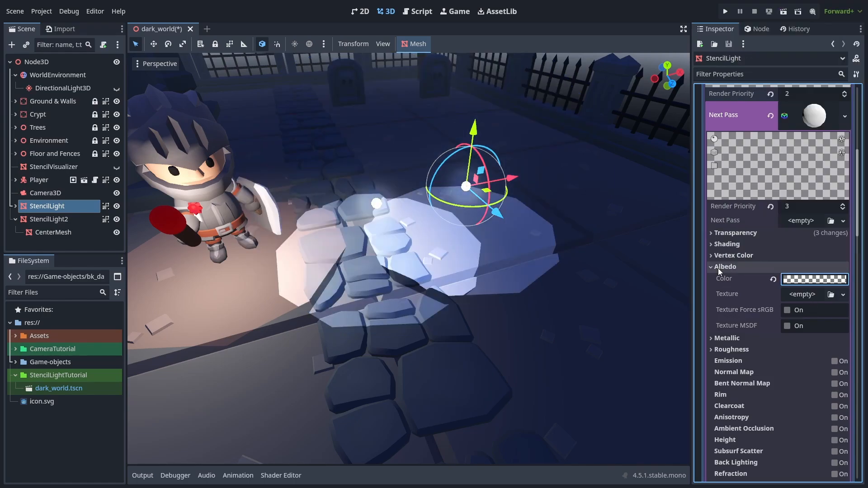
{"action": "scroll", "scroll_direction": "down", "scroll_amount": 3}
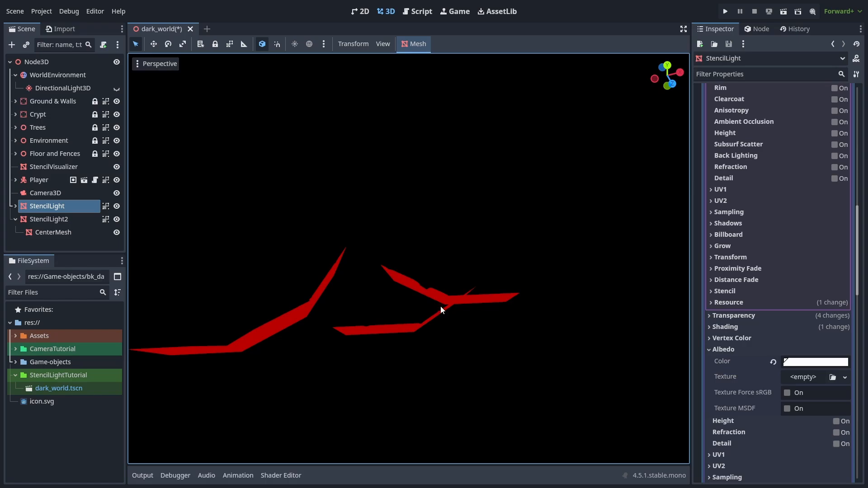
Set the third pass to write stencil 0 with Always compare and hide StencilVisualizer.
{"action": "left_click", "coordinate": [724, 291]}
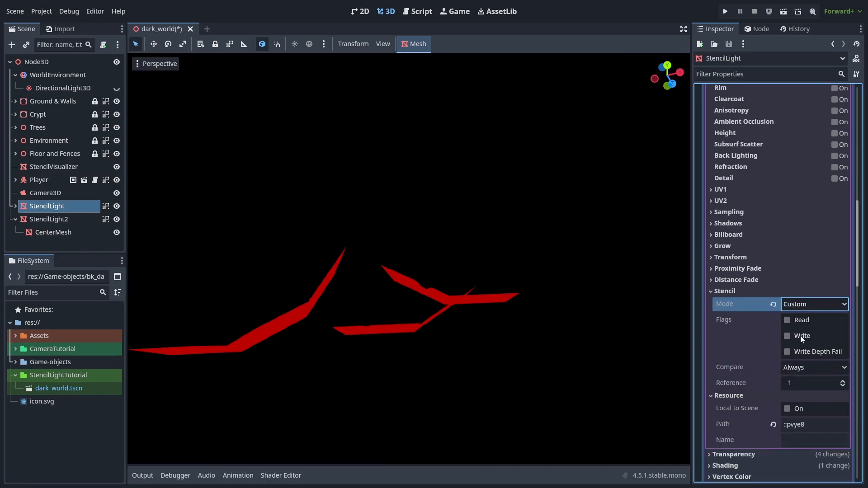
{"action": "left_click", "coordinate": [787, 335]}
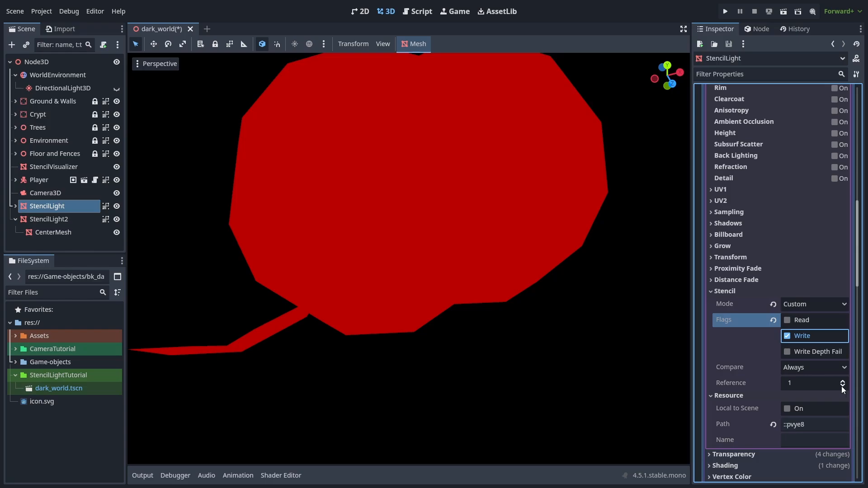
{"action": "left_click", "coordinate": [843, 385]}
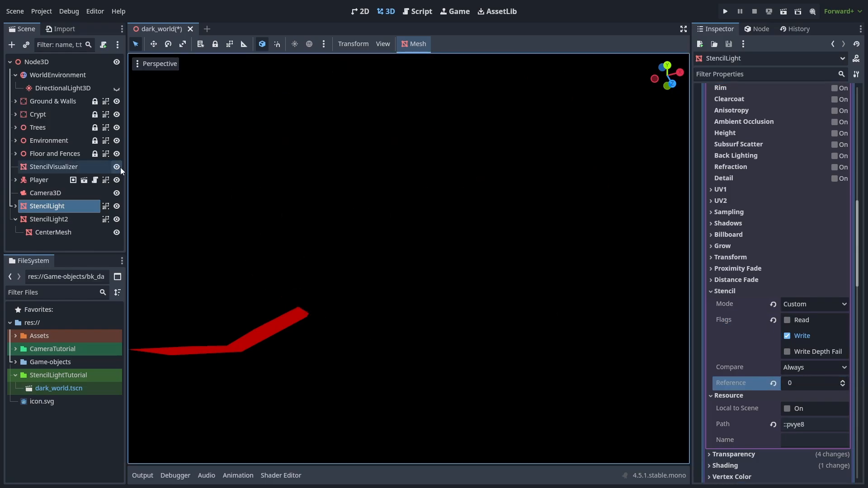
{"action": "left_click", "coordinate": [116, 167]}
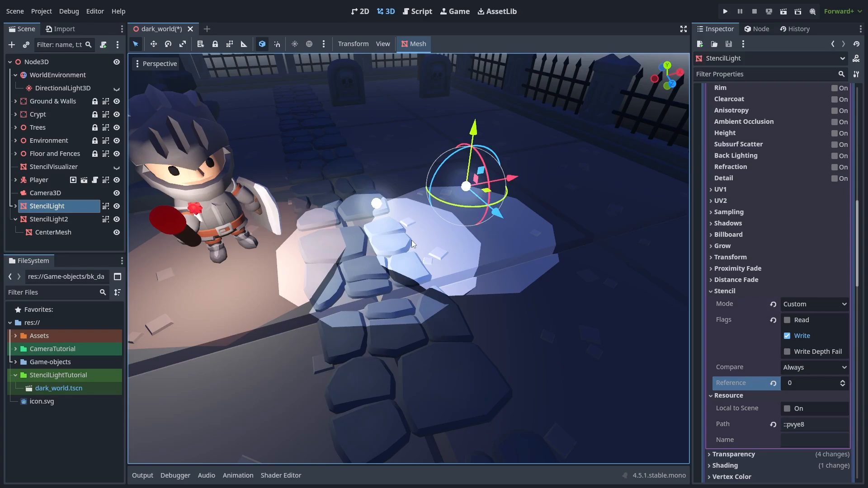
{"action": "left_click", "coordinate": [49, 220]}
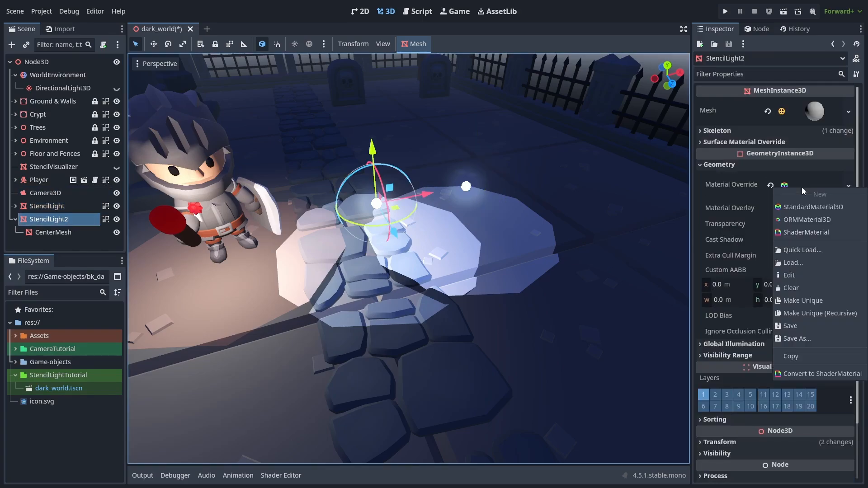
Make StencilLight2's three material passes unique and raise their render priorities to 3, 5 and 6.
{"action": "left_click", "coordinate": [822, 314]}
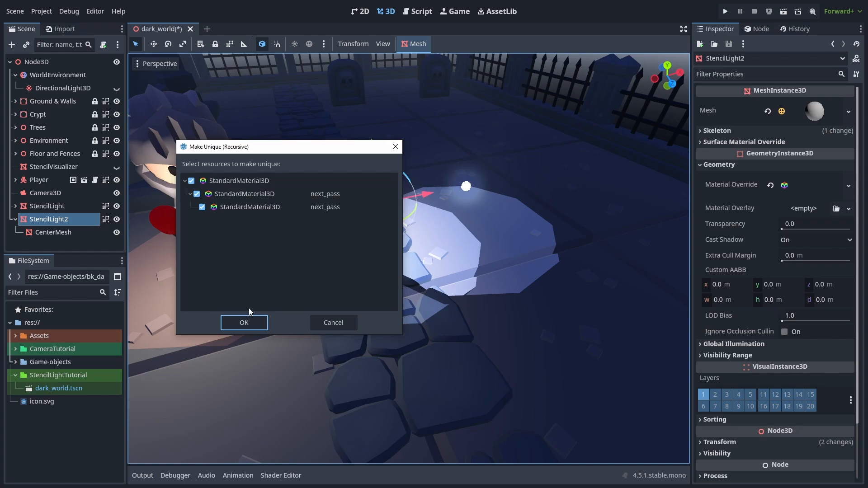
{"action": "left_click", "coordinate": [244, 322]}
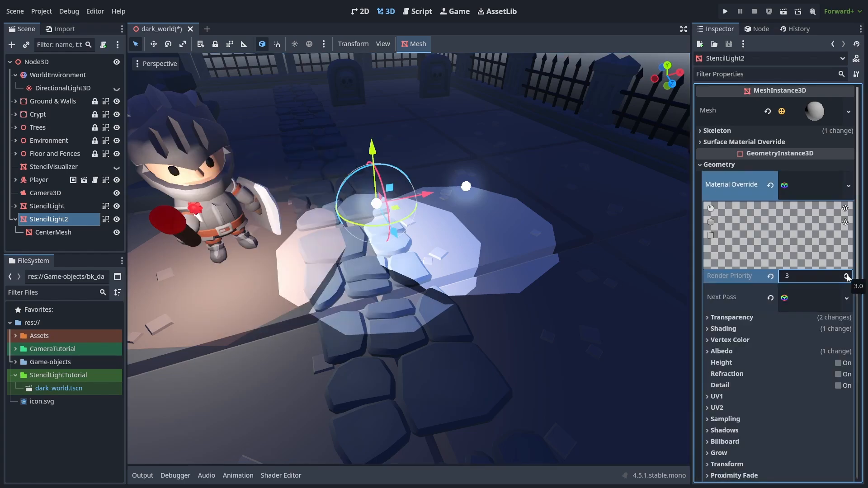
{"action": "left_click", "coordinate": [846, 273]}
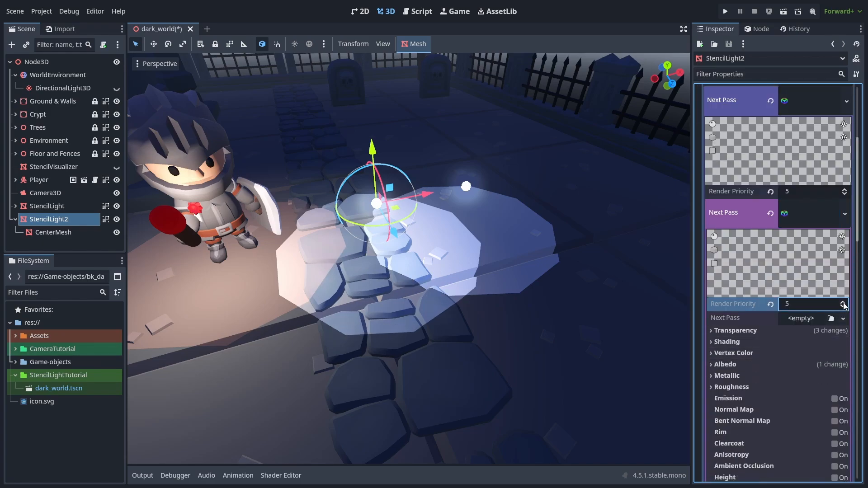
{"action": "left_click", "coordinate": [843, 301]}
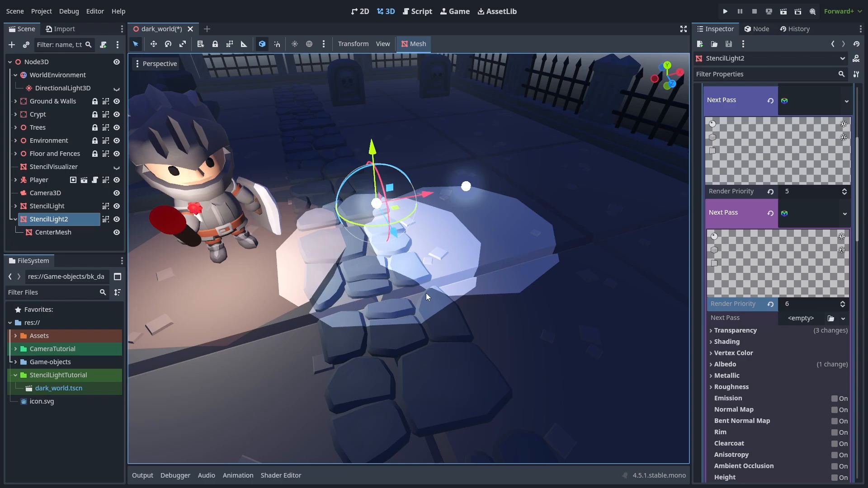
{"action": "mouse_move", "coordinate": [338, 279]}
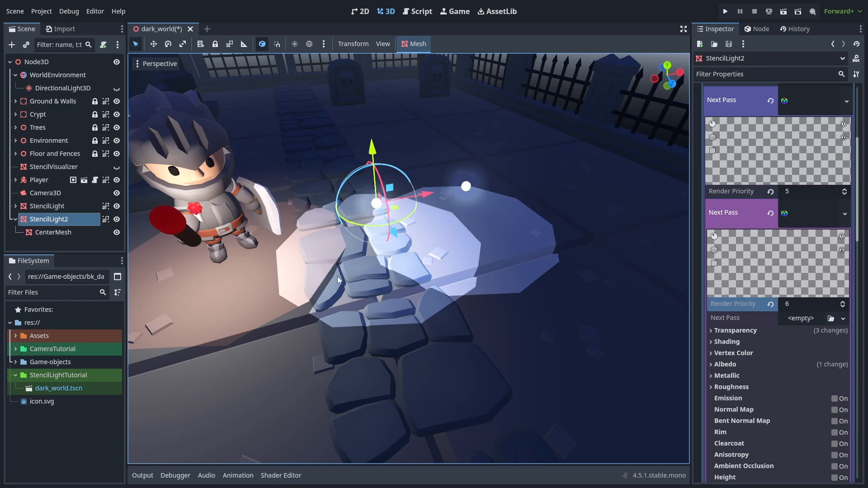
{"action": "left_click", "coordinate": [39, 179]}
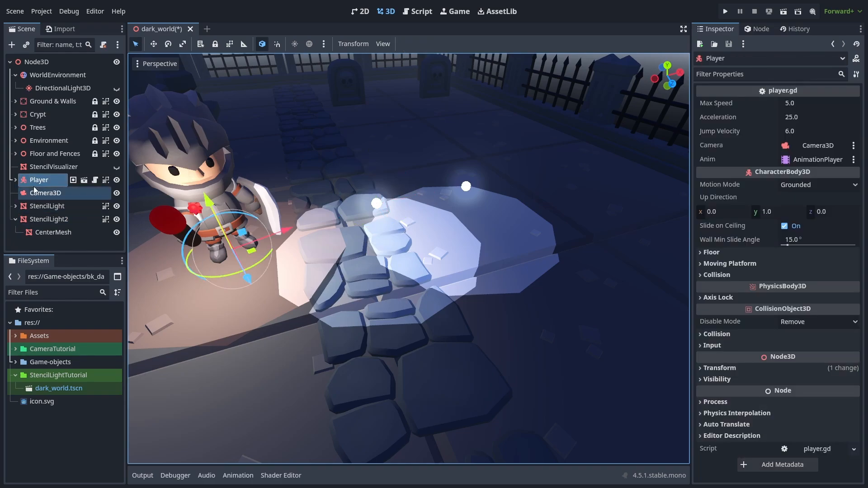
Select the torch's StencilLight under Player and set its pass priorities to 7, 8 and 9.
{"action": "left_click", "coordinate": [14, 179]}
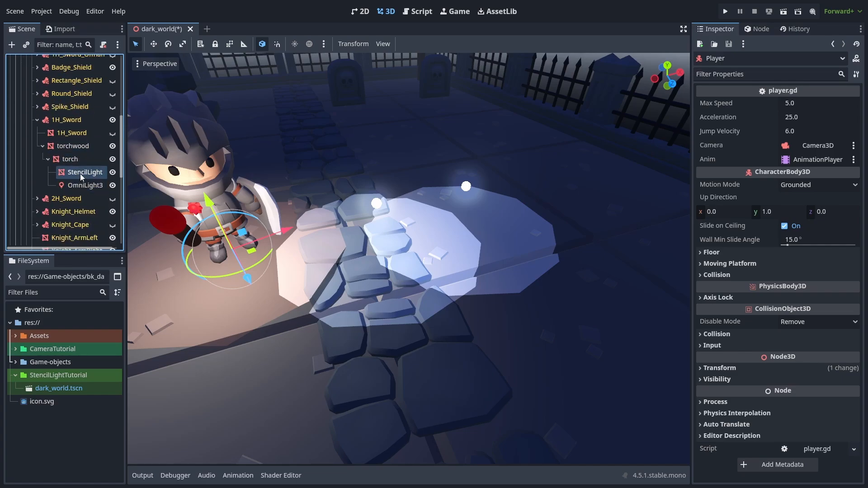
{"action": "left_click", "coordinate": [84, 123]}
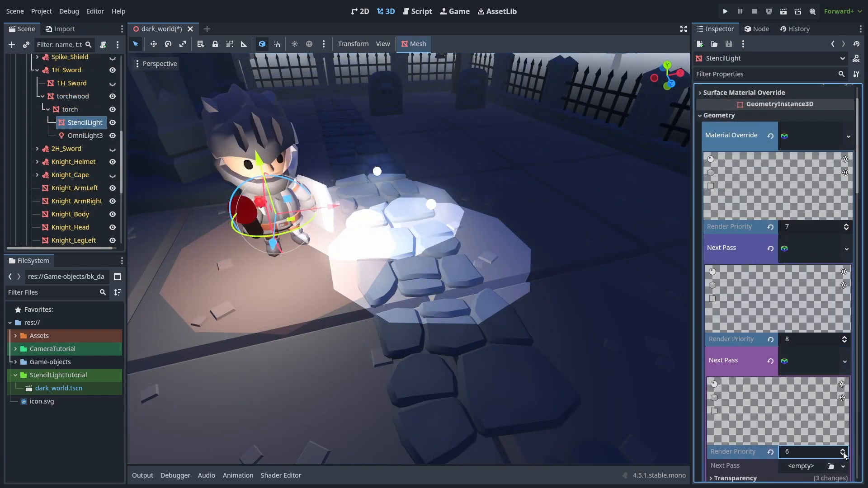
{"action": "left_click", "coordinate": [49, 239]}
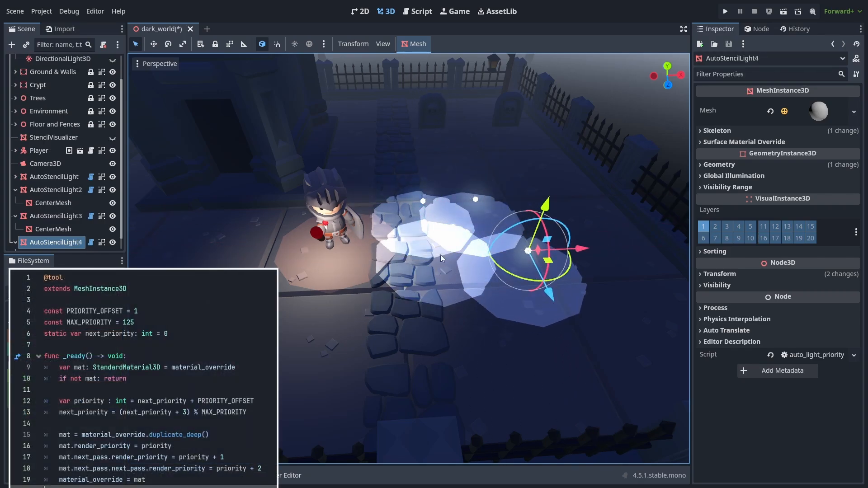
Add a fifth AutoStencilLight along the path and run the project to test the lights.
{"action": "left_click", "coordinate": [54, 216]}
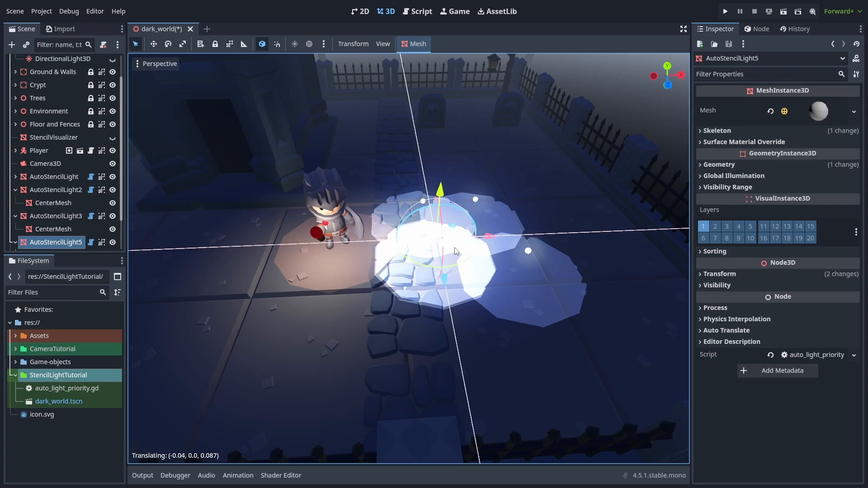
{"action": "left_click", "coordinate": [724, 11]}
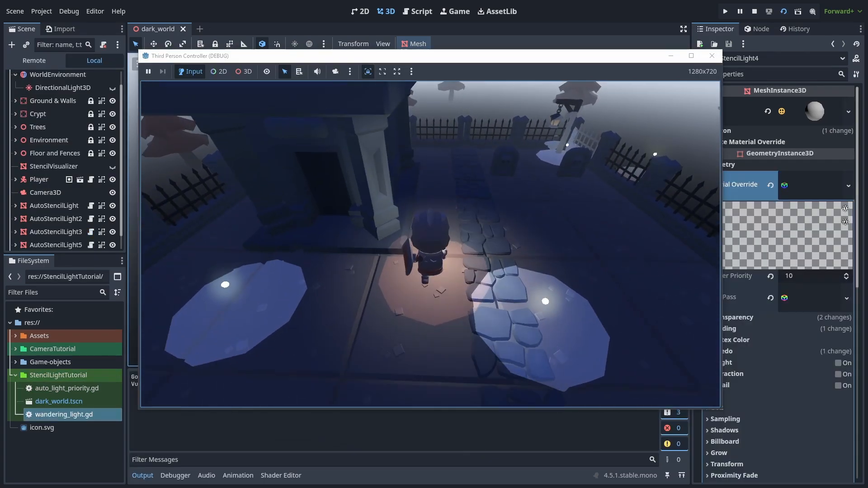